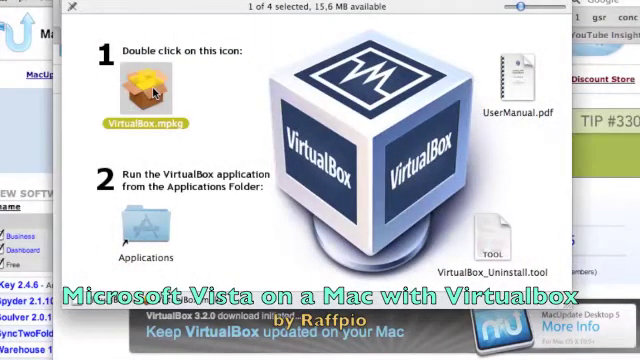
# Step: Run the VirtualBox.mpkg installer through its welcome page and start the standard installation
pyautogui.doubleClick(155, 85)
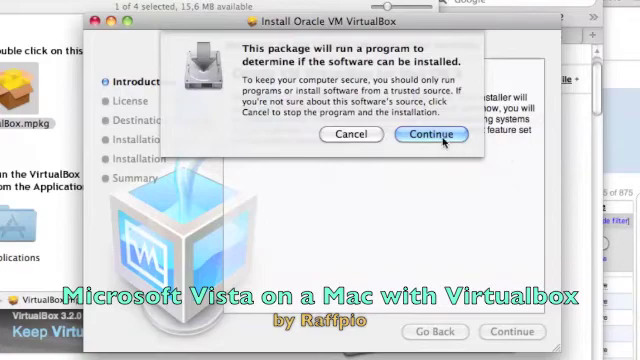
pyautogui.click(431, 135)
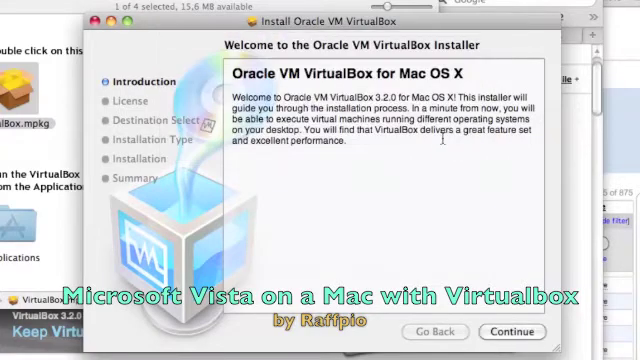
pyautogui.click(511, 331)
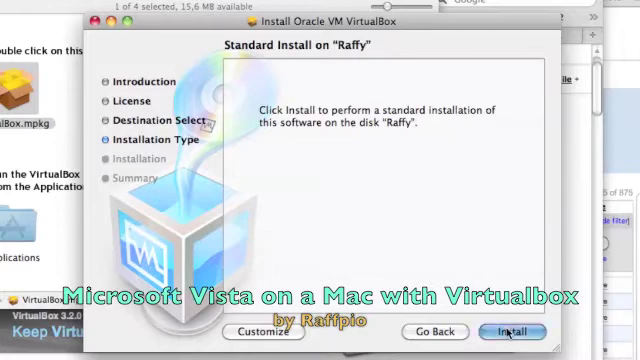
pyautogui.click(511, 332)
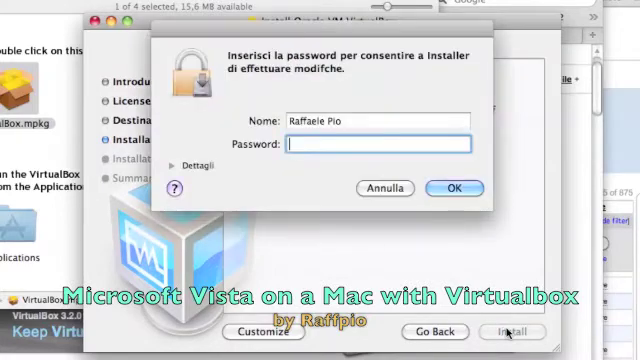
# Step: Approve the installation with the administrator password so VirtualBox installs and opens
pyautogui.write('•')
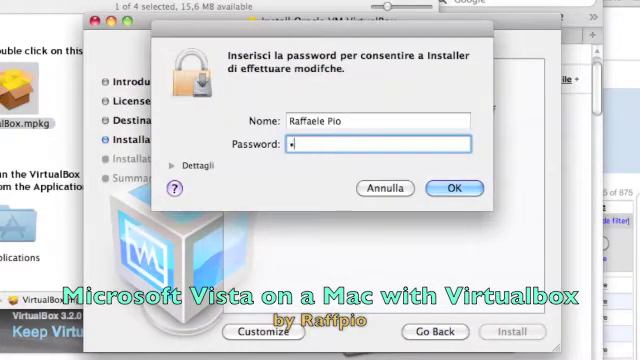
pyautogui.write('password')
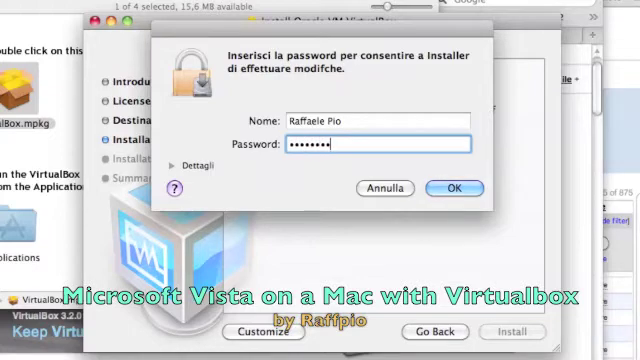
pyautogui.click(454, 188)
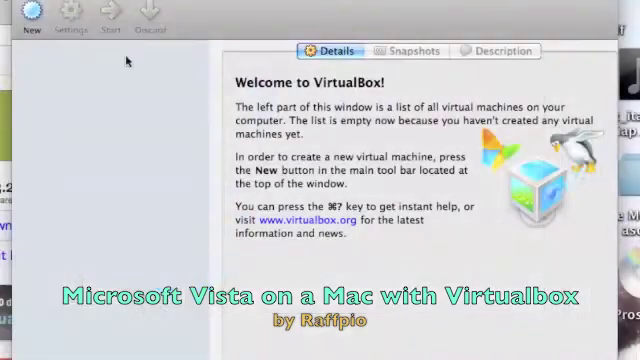
# Step: Start a new virtual machine named Win with Windows Vista as its OS version
pyautogui.click(33, 20)
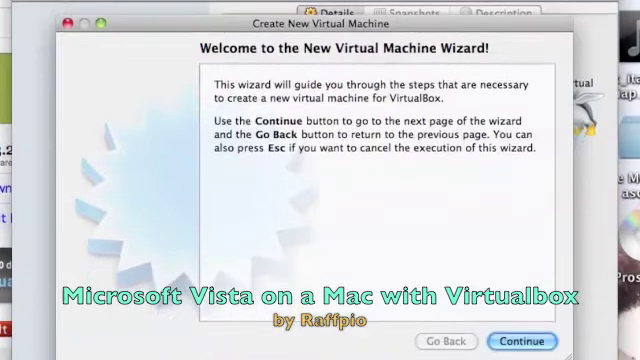
pyautogui.click(519, 341)
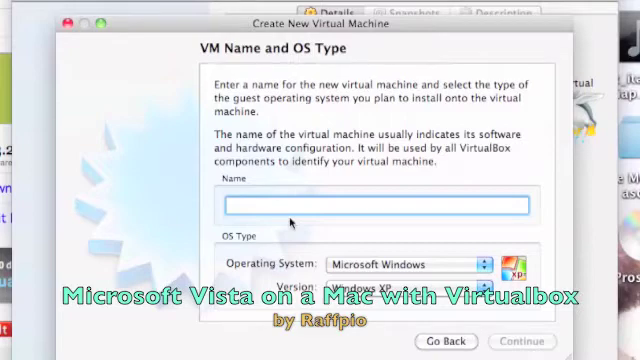
pyautogui.write('Win')
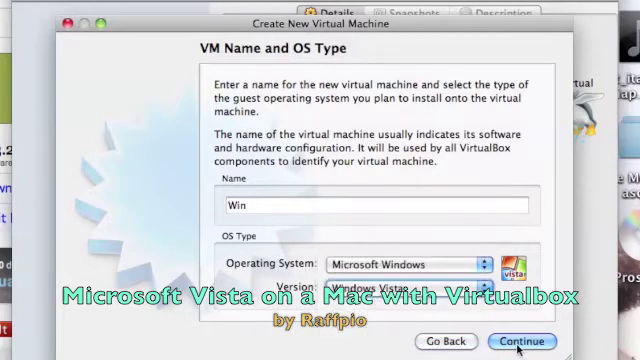
pyautogui.click(520, 341)
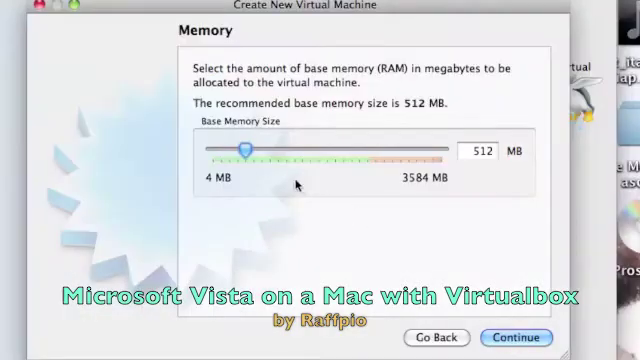
# Step: Assign 2048 MB of base memory to Win and continue to the hard disk step
pyautogui.moveTo(244, 149); pyautogui.dragTo(278, 149)
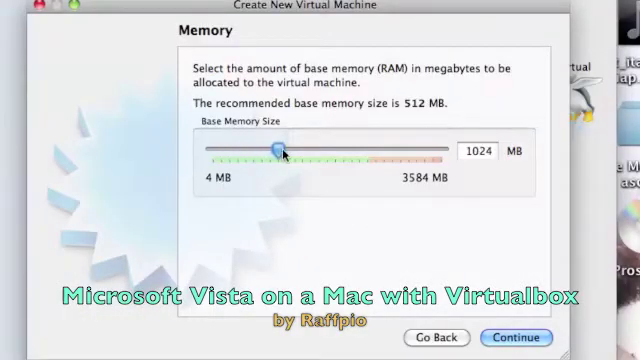
pyautogui.moveTo(278, 150); pyautogui.dragTo(320, 150)
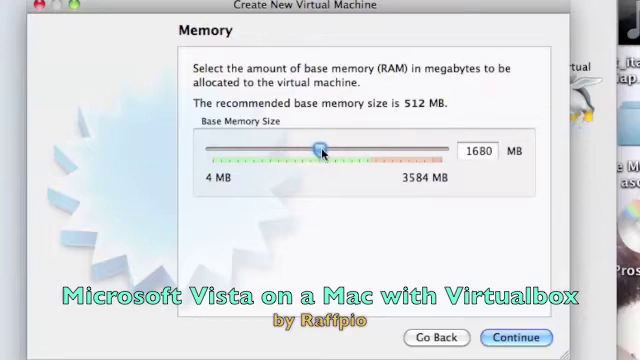
pyautogui.moveTo(317, 147); pyautogui.dragTo(340, 147)
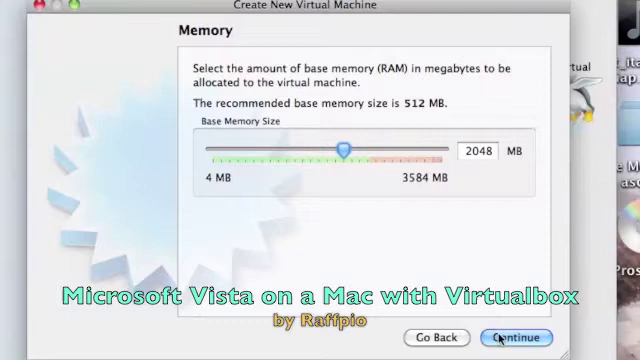
pyautogui.click(516, 338)
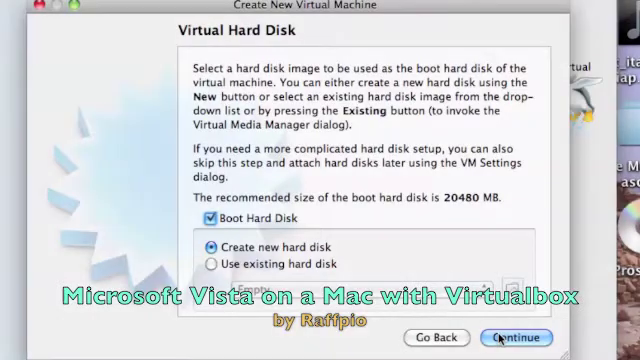
# Step: Create a new dynamically expanding 20 GB Win boot disk and finish creating the machine
pyautogui.click(517, 338)
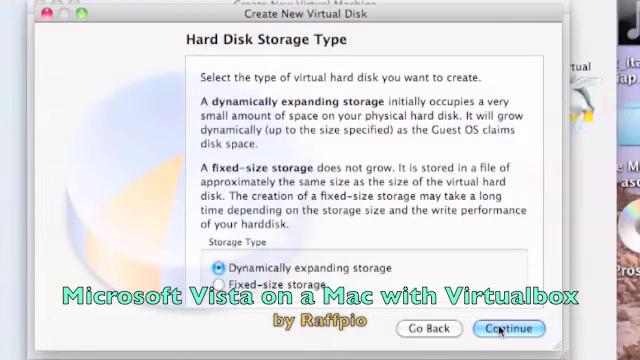
pyautogui.click(508, 328)
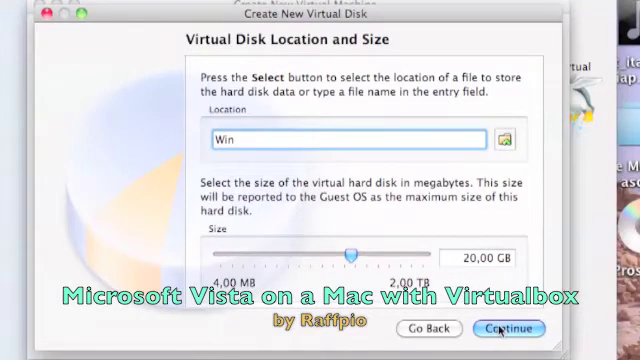
pyautogui.click(508, 328)
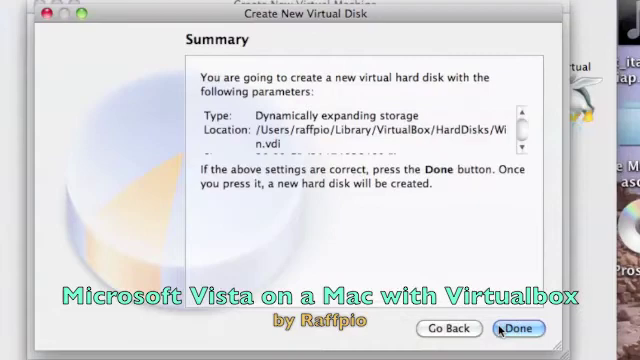
pyautogui.click(519, 328)
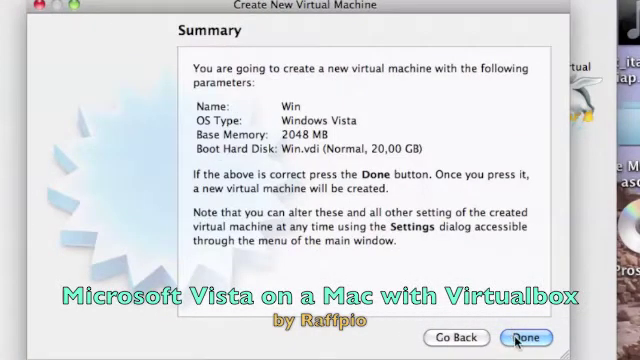
pyautogui.click(513, 339)
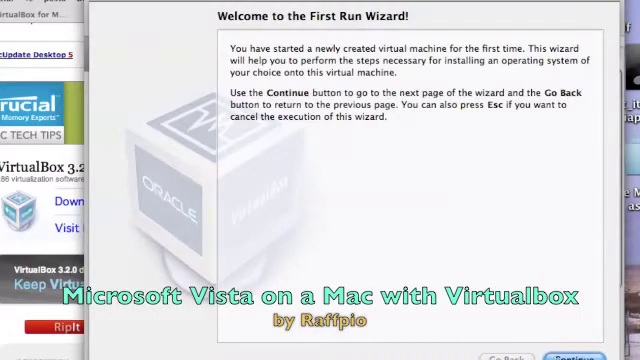
# Step: Boot the Win machine from the host DVD drive into Windows Vista Setup
pyautogui.click(601, 349)
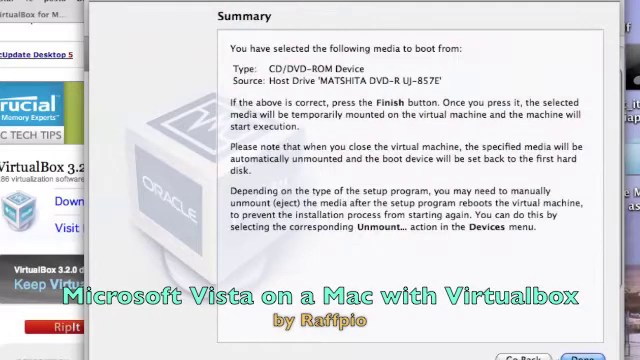
pyautogui.click(595, 352)
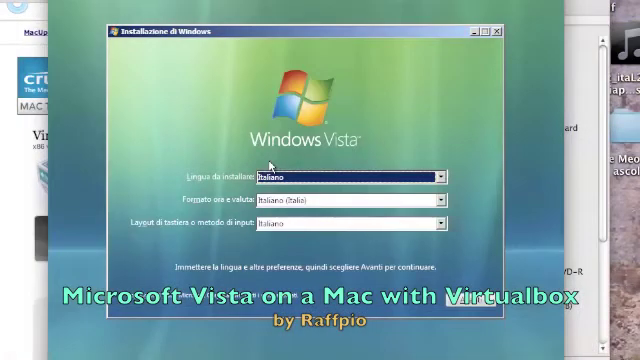
# Step: Accept Italian settings and install Windows Vista onto the unallocated space of disk 0
pyautogui.click(447, 172)
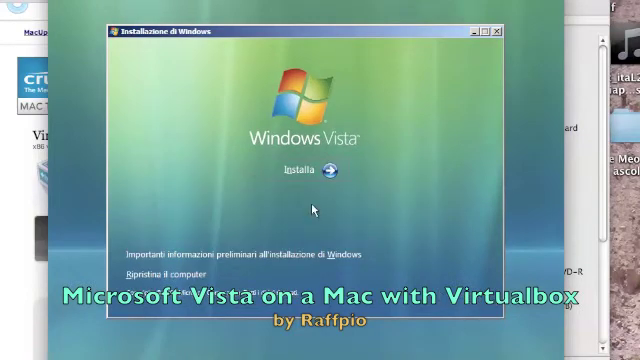
pyautogui.click(286, 174)
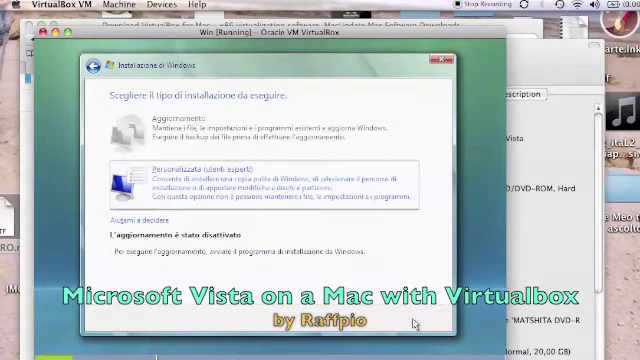
pyautogui.moveTo(302, 221)
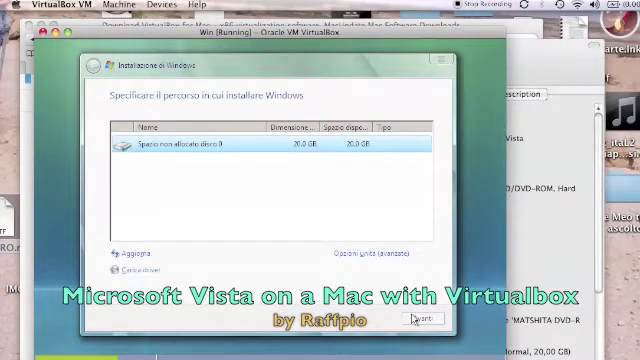
pyautogui.click(427, 320)
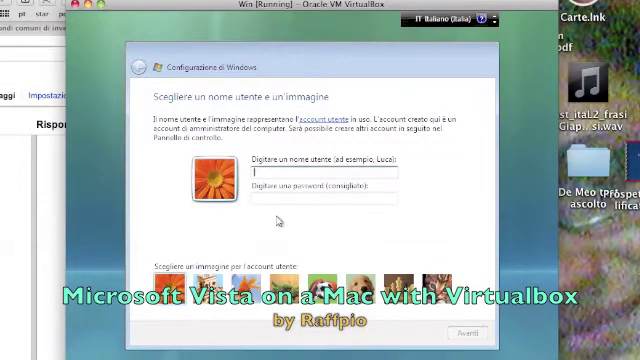
pyautogui.write('Raffi')
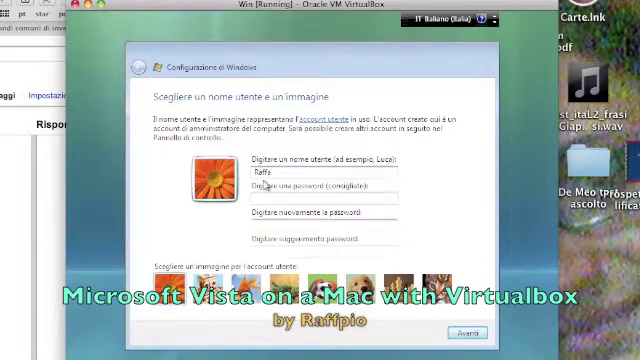
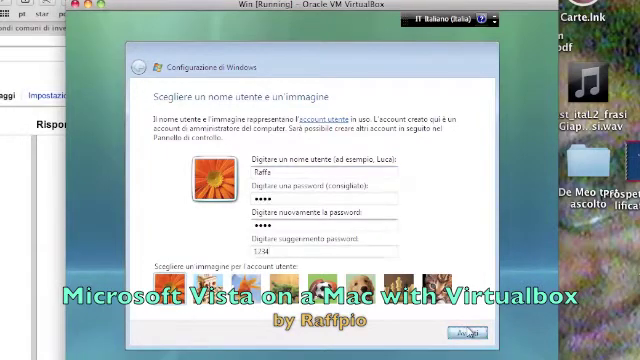
pyautogui.click(457, 331)
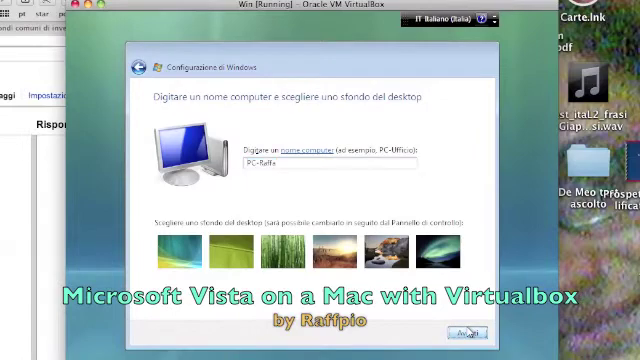
pyautogui.click(458, 327)
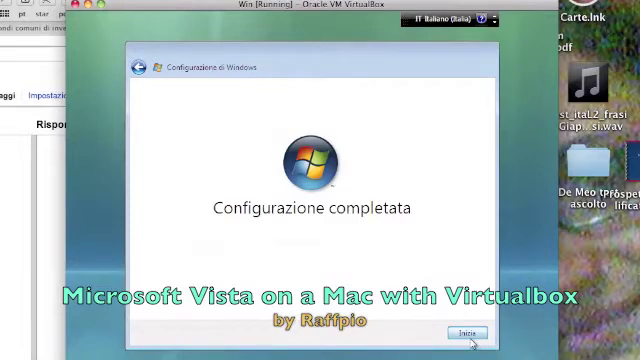
pyautogui.click(466, 333)
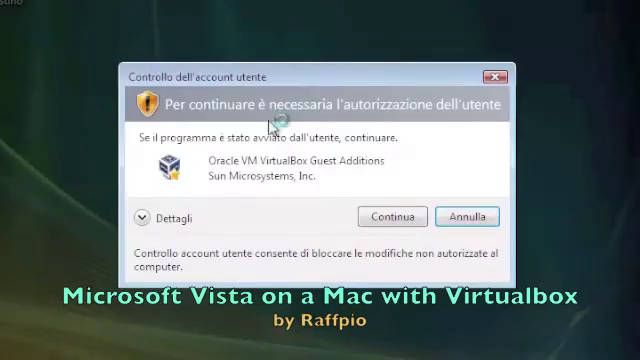
# Step: Authorize the Guest Additions installer, pass its welcome page and accept the license agreement
pyautogui.click(393, 216)
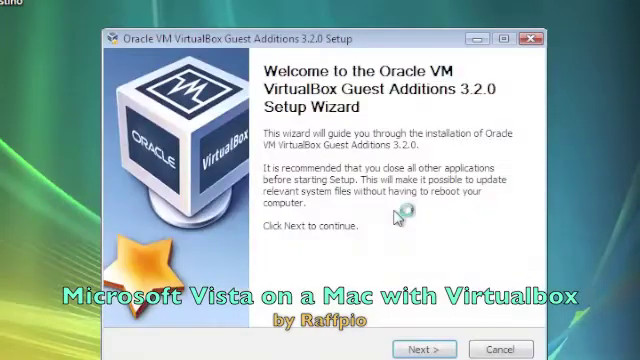
pyautogui.click(424, 349)
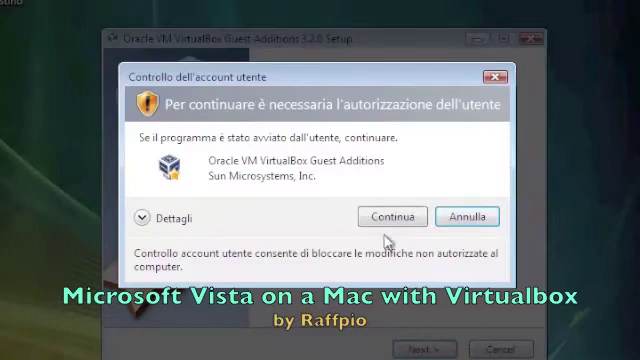
pyautogui.click(392, 216)
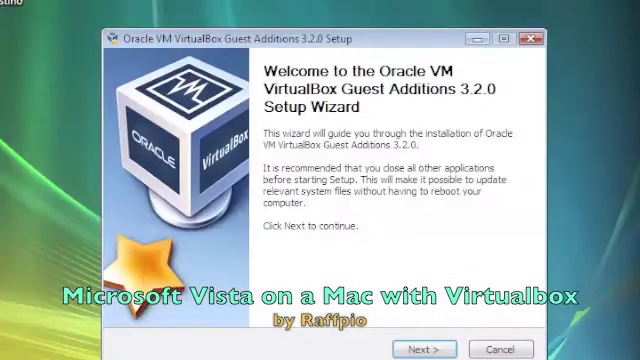
pyautogui.click(424, 348)
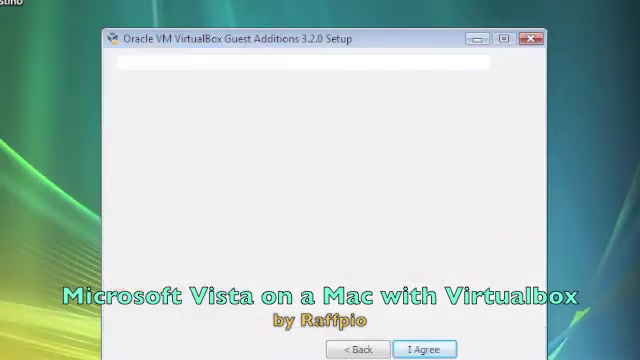
pyautogui.click(424, 349)
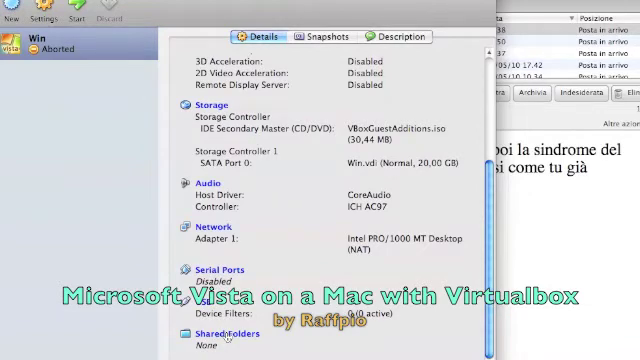
# Step: Add a new shared folder for the Win machine and browse for its folder path
pyautogui.scroll(-3)
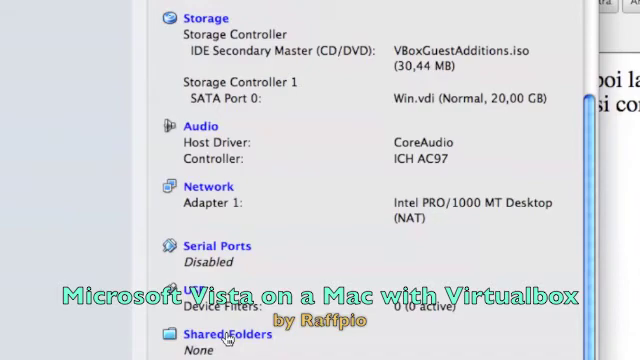
pyautogui.click(223, 334)
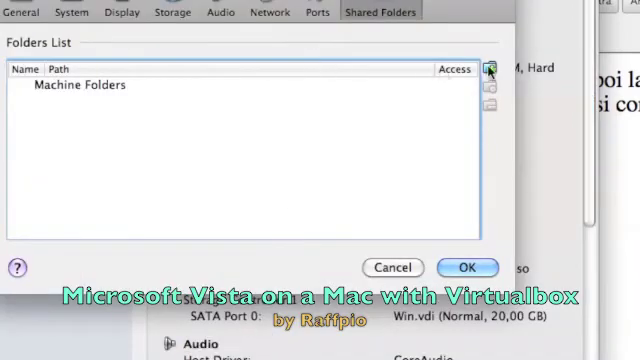
pyautogui.click(489, 68)
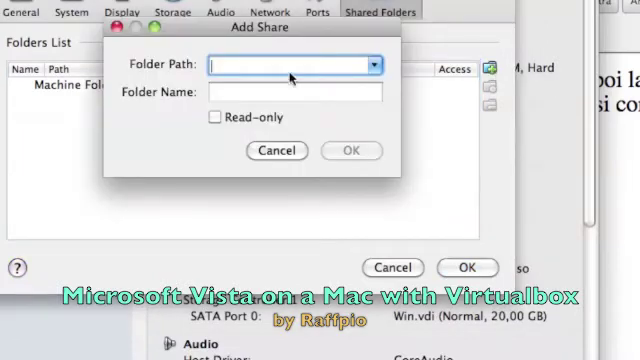
pyautogui.click(374, 65)
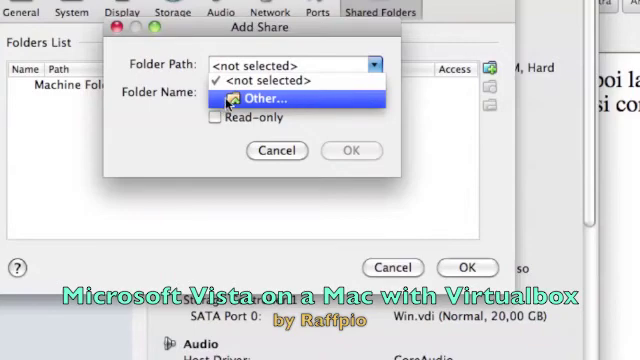
# Step: Create a new WIN folder on the Mac Desktop and choose it as the share path
pyautogui.click(291, 98)
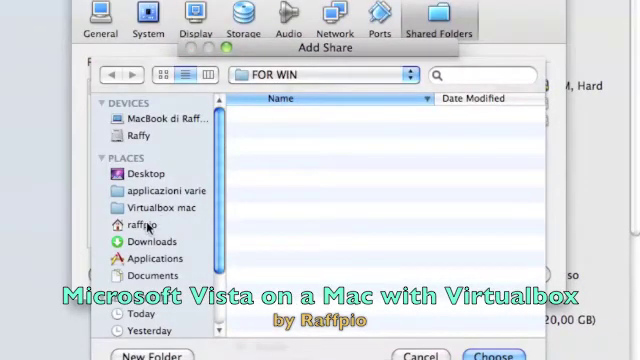
pyautogui.click(146, 173)
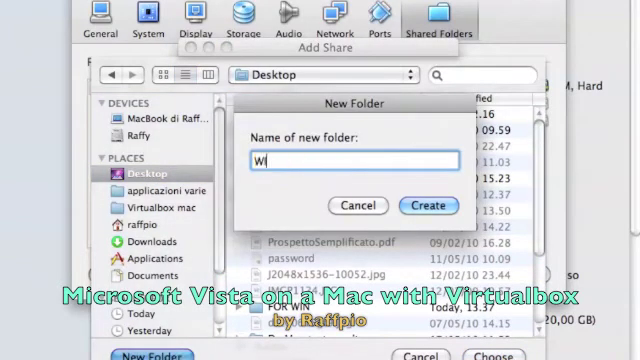
pyautogui.click(427, 205)
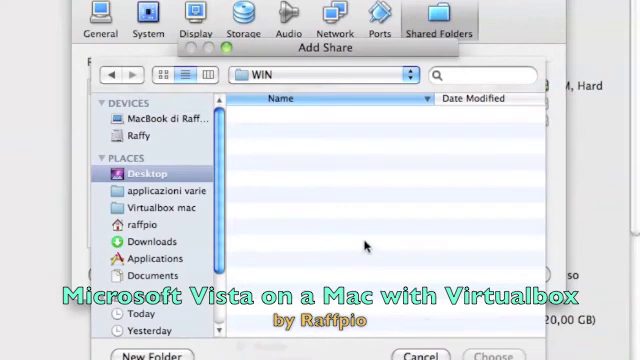
pyautogui.click(320, 74)
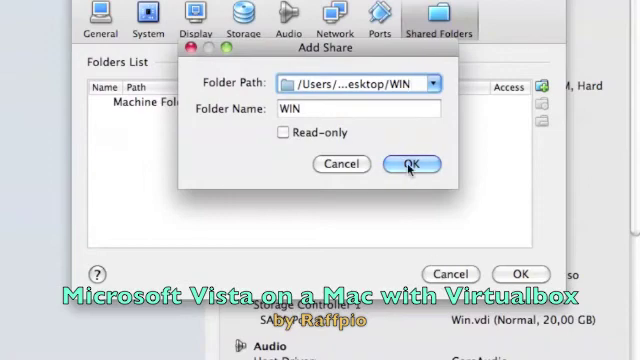
# Step: Confirm the WIN share, then reach \\Vboxsvr\win through Vista's Rete view of VBOXSVR
pyautogui.click(411, 164)
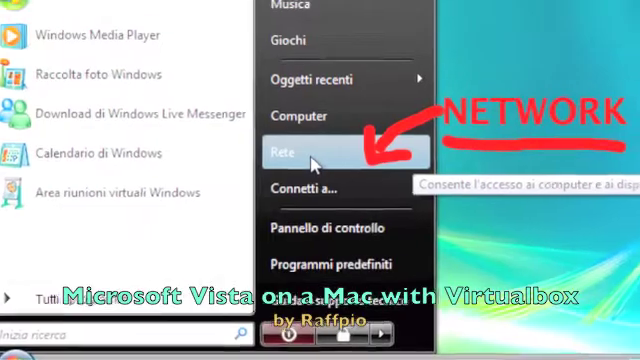
pyautogui.click(275, 152)
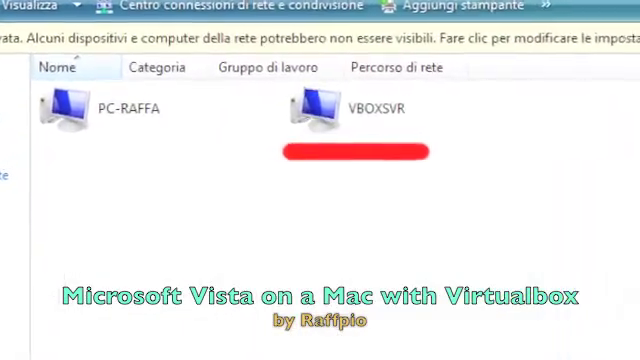
pyautogui.doubleClick(312, 110)
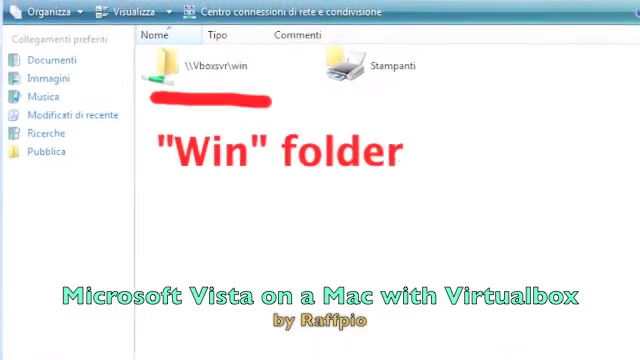